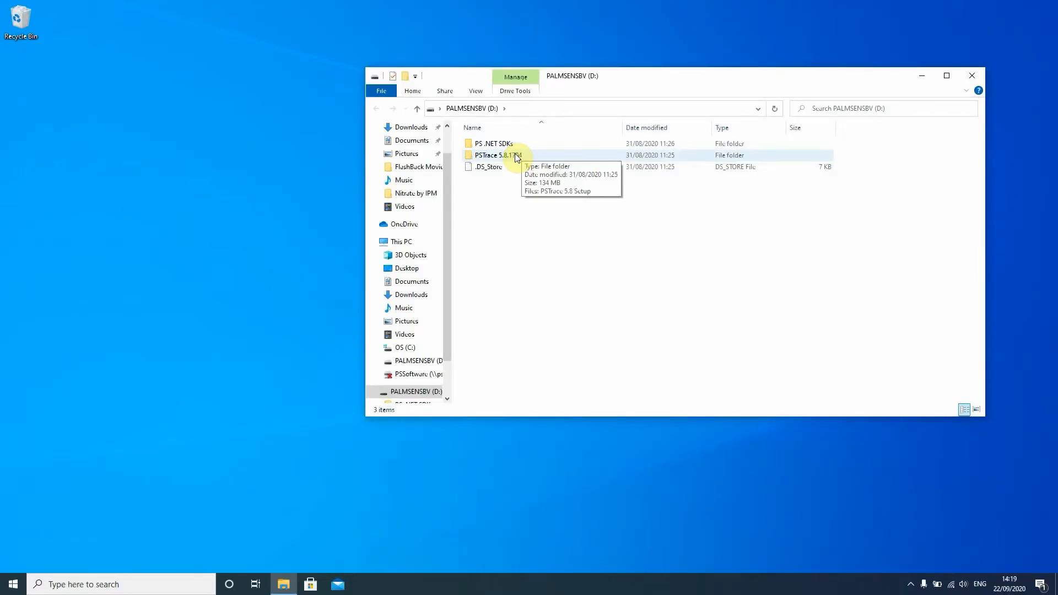
- Enter the PSTrace 5.8.1704 folder on the PALMSENSBV drive and select PSTrace 5.8 Setup
{"action": "double_click", "coordinate": [496, 155]}
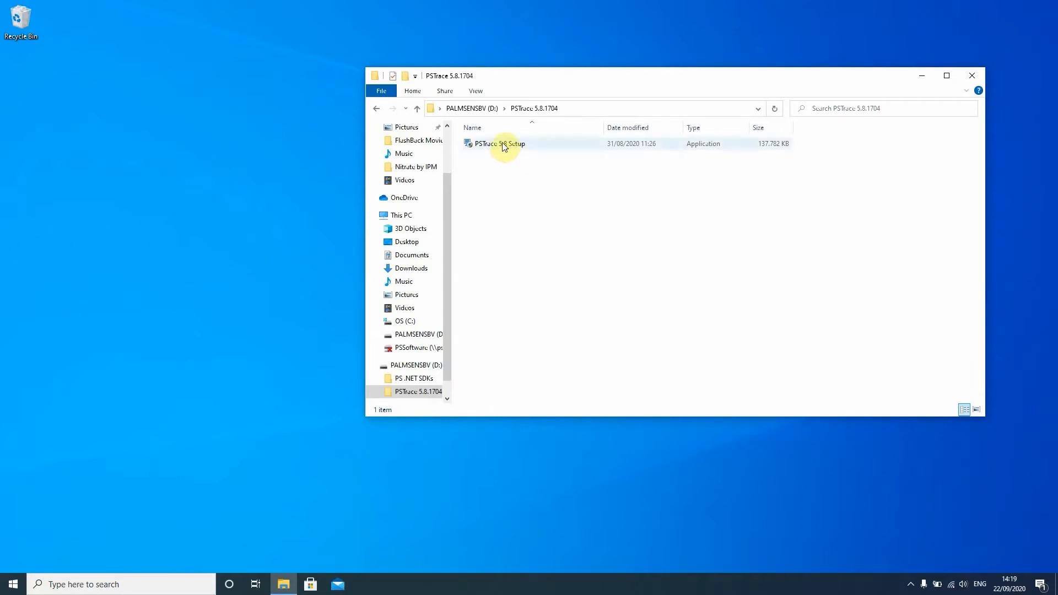
{"action": "left_click", "coordinate": [499, 143]}
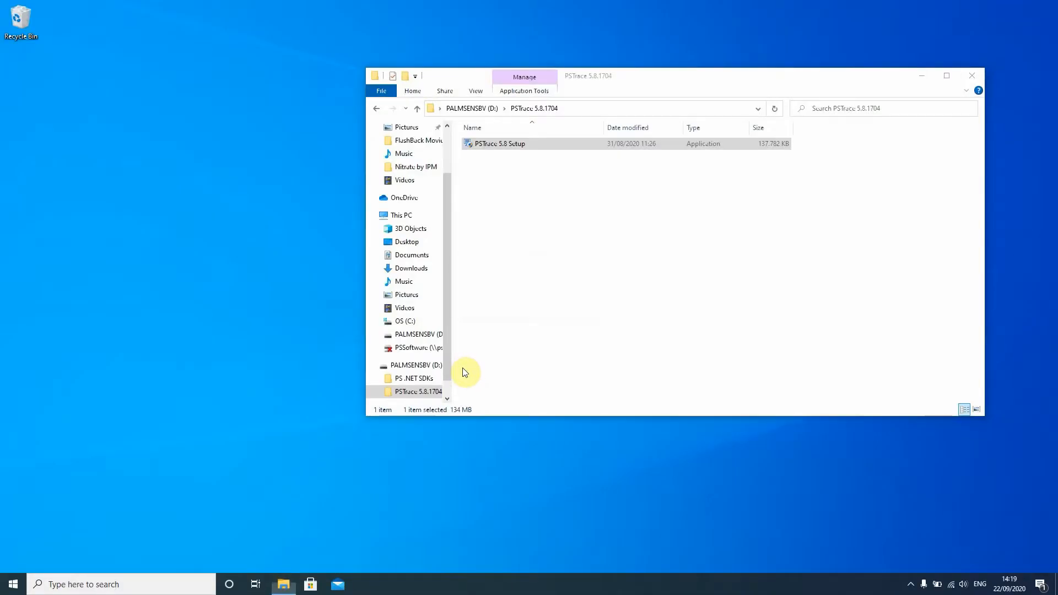
- Launch the PSTrace 5.8 installer, accept the license terms and continue to the feedback page
{"action": "double_click", "coordinate": [499, 144]}
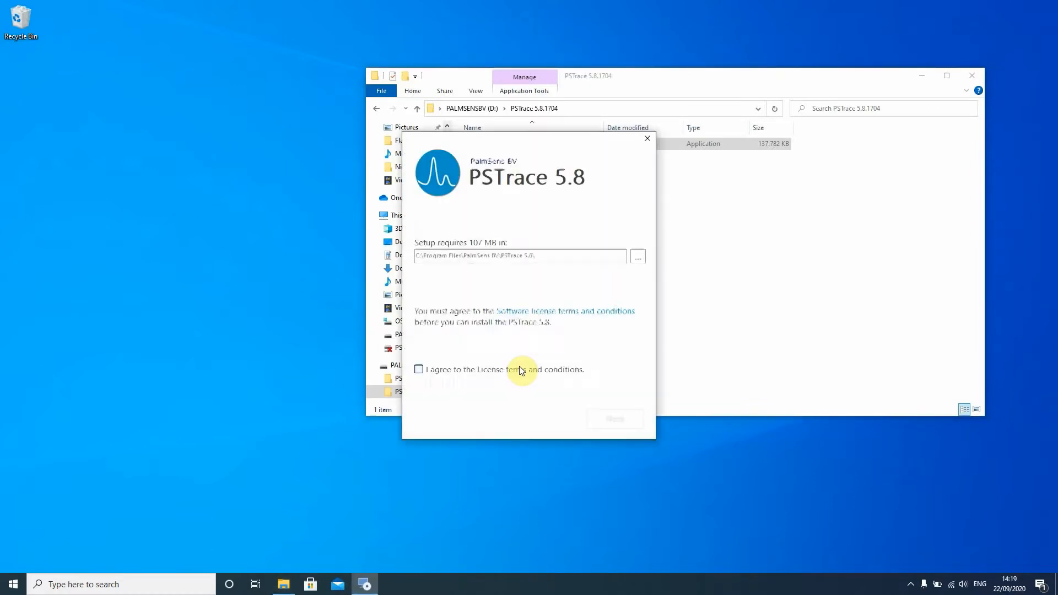
{"action": "mouse_move", "coordinate": [505, 312]}
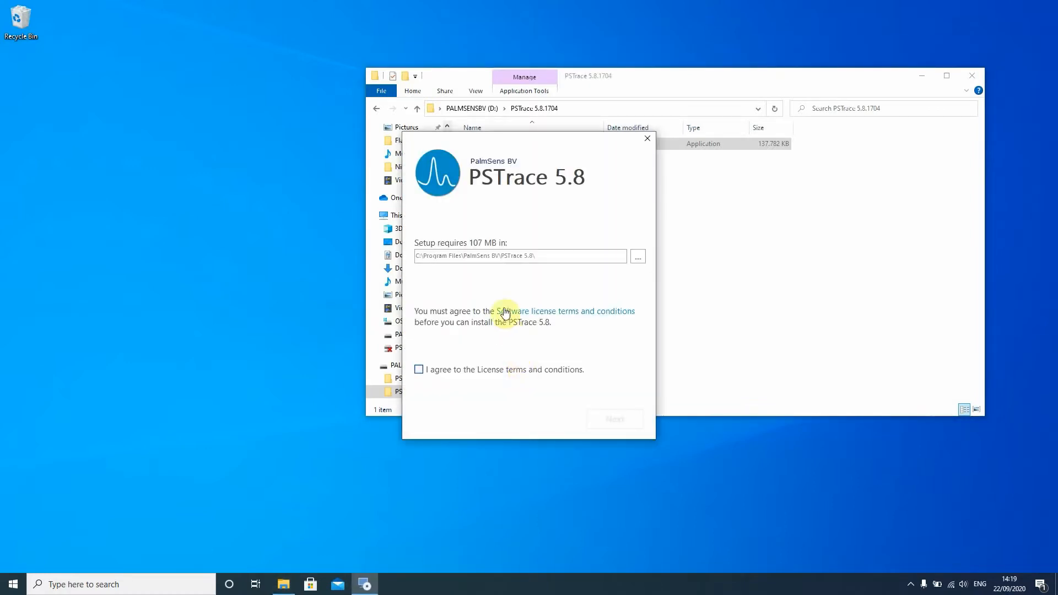
{"action": "mouse_move", "coordinate": [518, 281]}
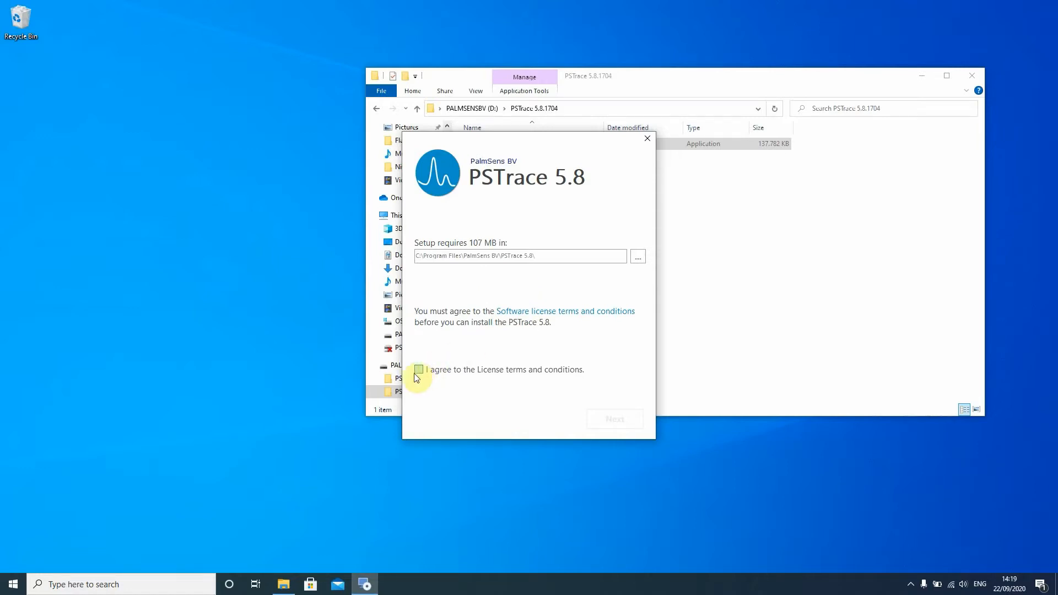
{"action": "left_click", "coordinate": [419, 370]}
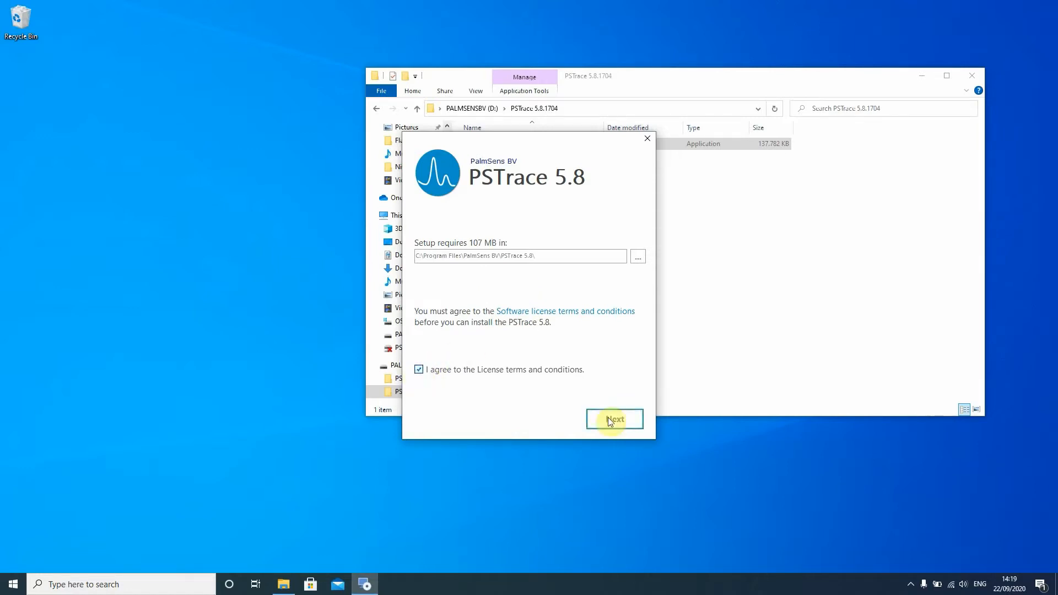
{"action": "left_click", "coordinate": [614, 419]}
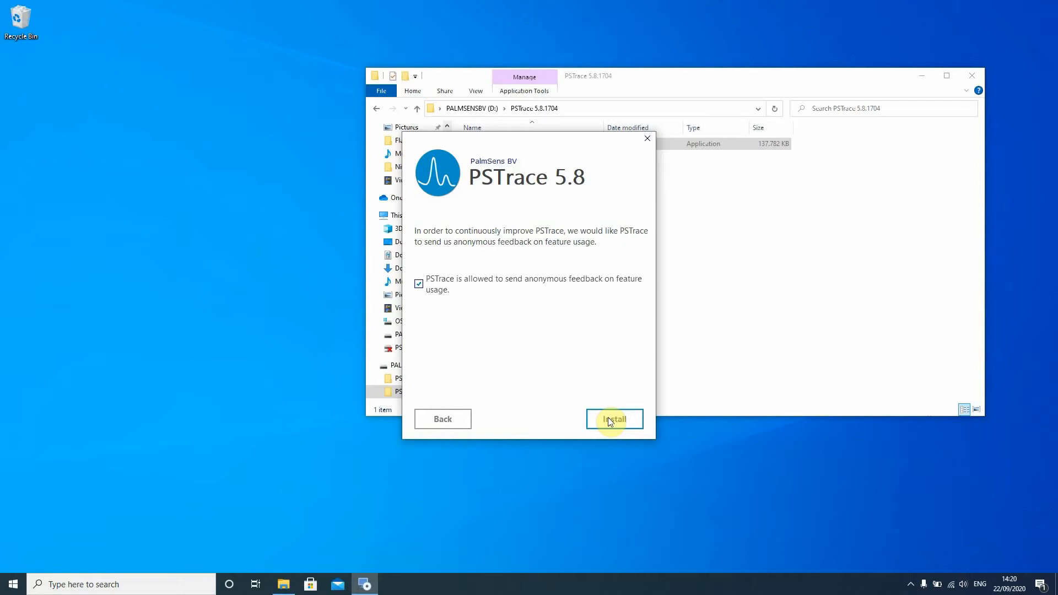
- Start installing PSTrace 5.8 with anonymous feedback allowed
{"action": "left_click", "coordinate": [613, 419]}
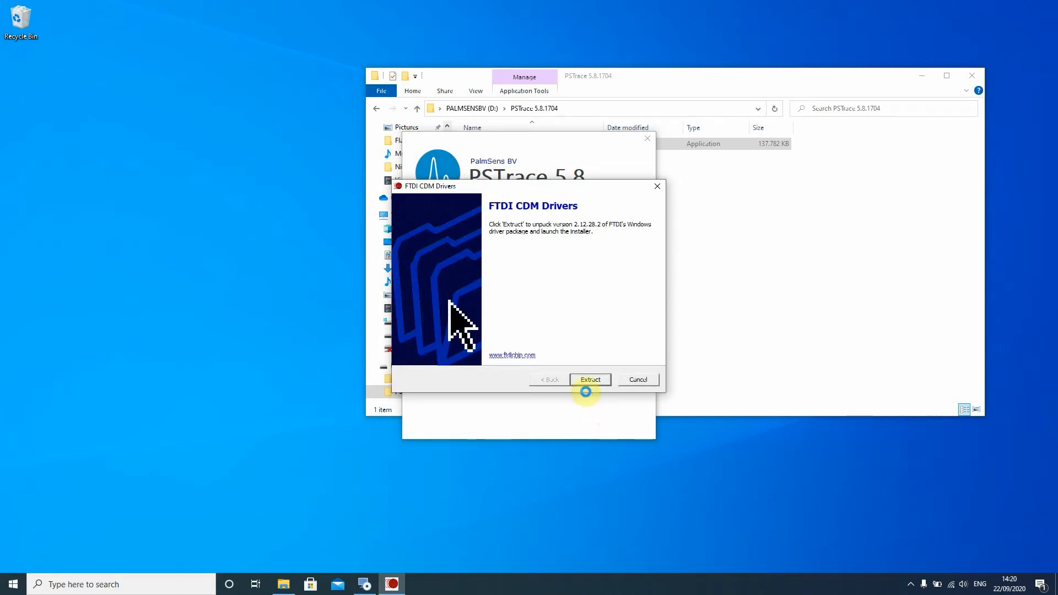
- Extract and install the FTDI CDM drivers, accepting their license agreement, and finish the wizard
{"action": "left_click", "coordinate": [589, 378]}
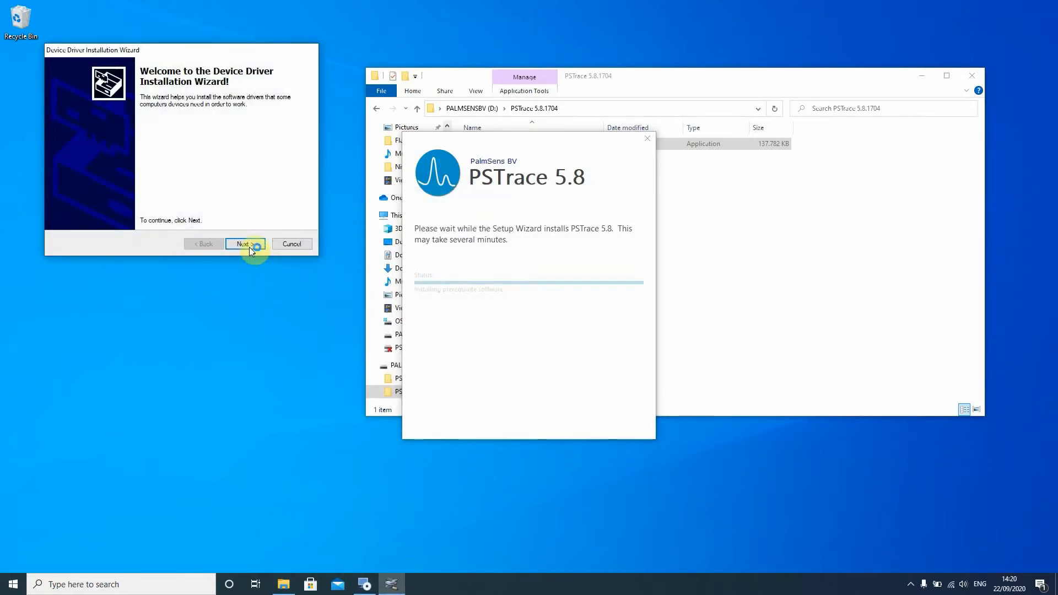
{"action": "left_click", "coordinate": [242, 243]}
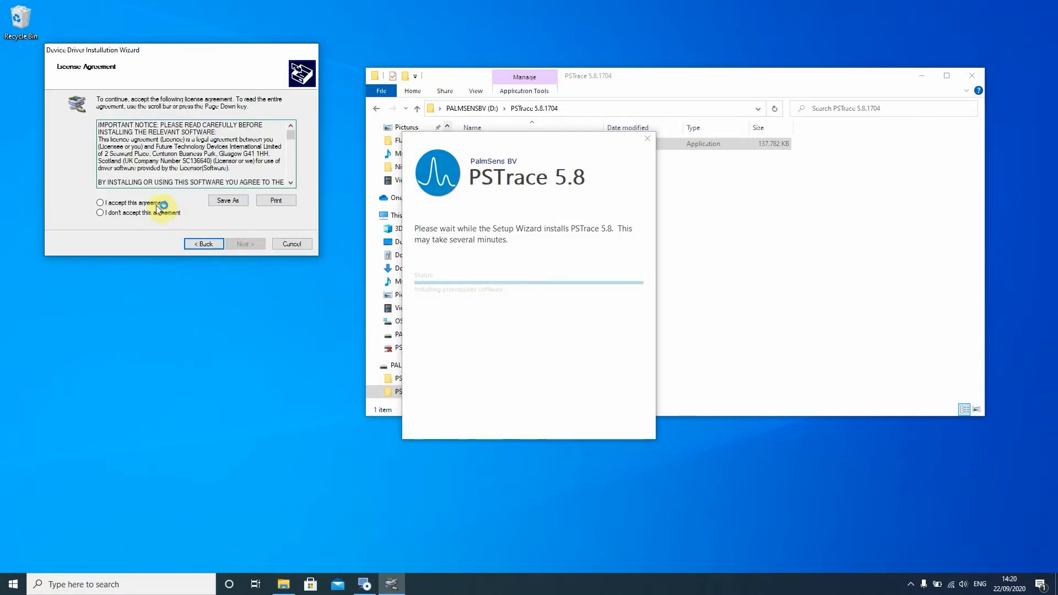
{"action": "left_click", "coordinate": [100, 203]}
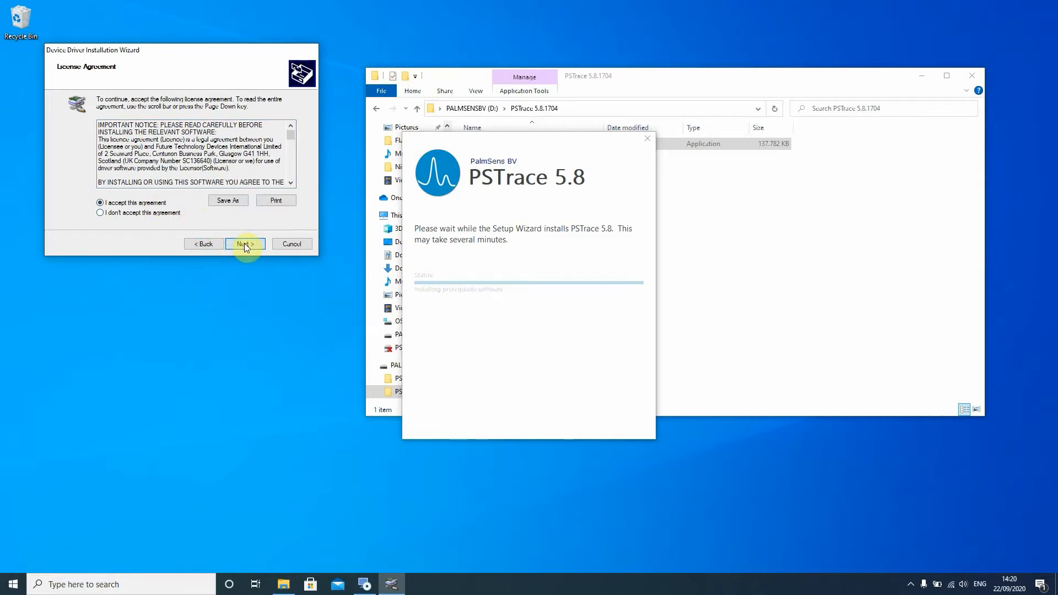
{"action": "left_click", "coordinate": [245, 244]}
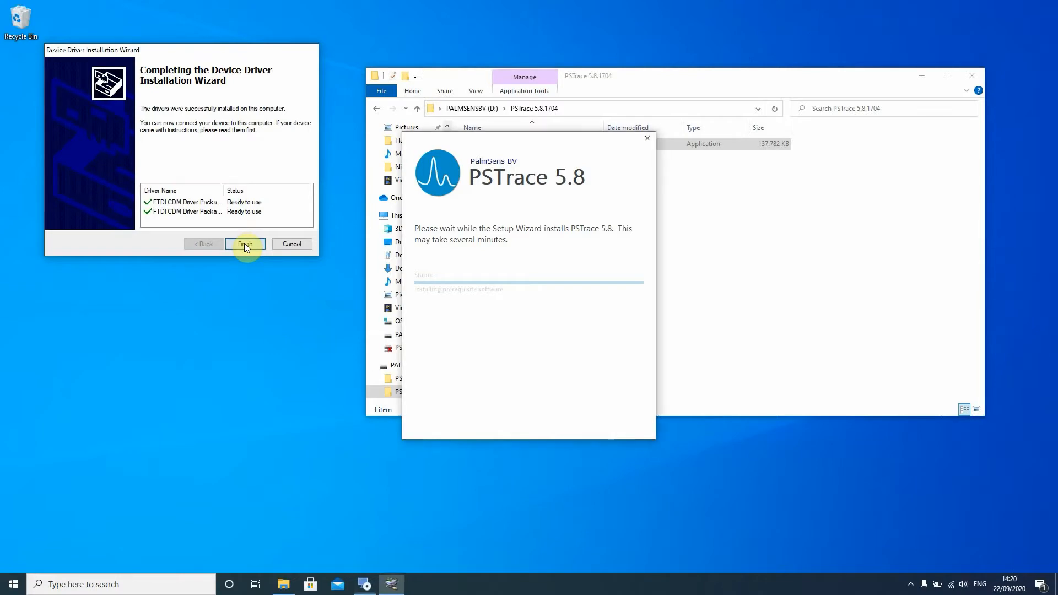
{"action": "left_click", "coordinate": [244, 243]}
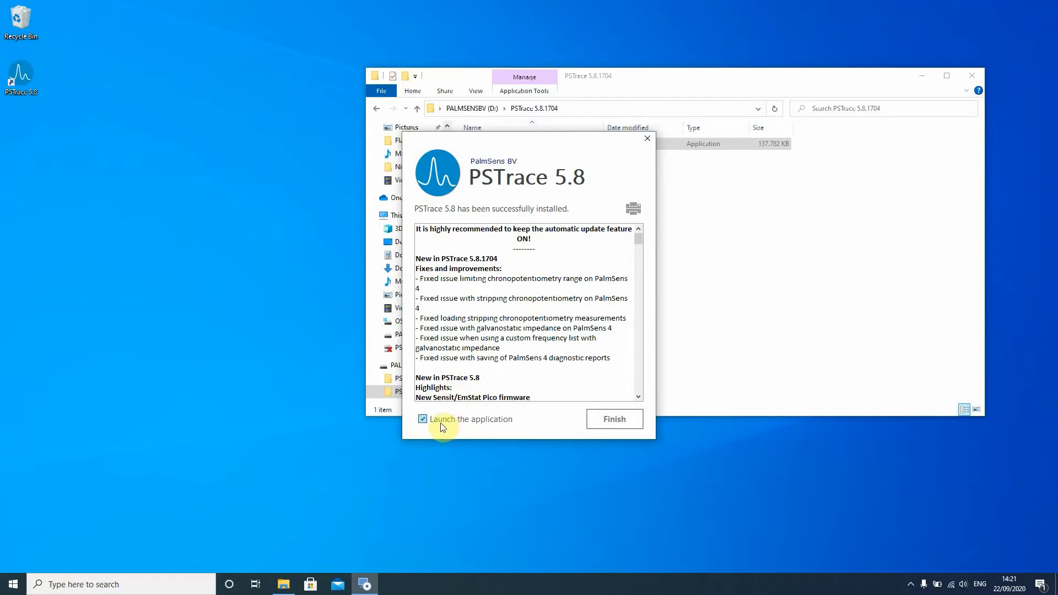
{"action": "mouse_move", "coordinate": [564, 432]}
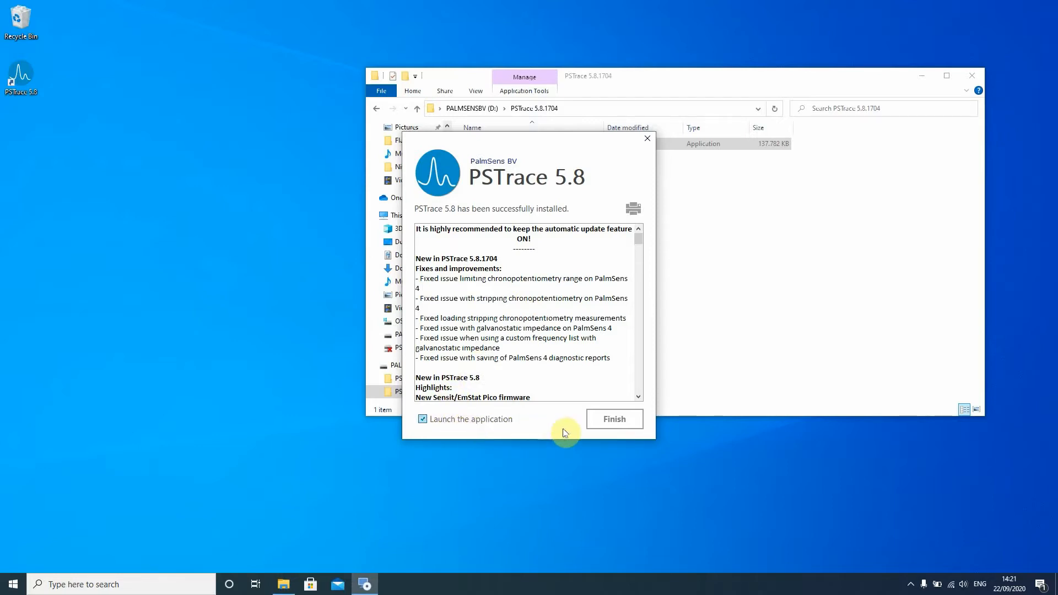
- Finish the PSTrace 5.8 setup with 'Launch the application' ticked
{"action": "left_click", "coordinate": [613, 419]}
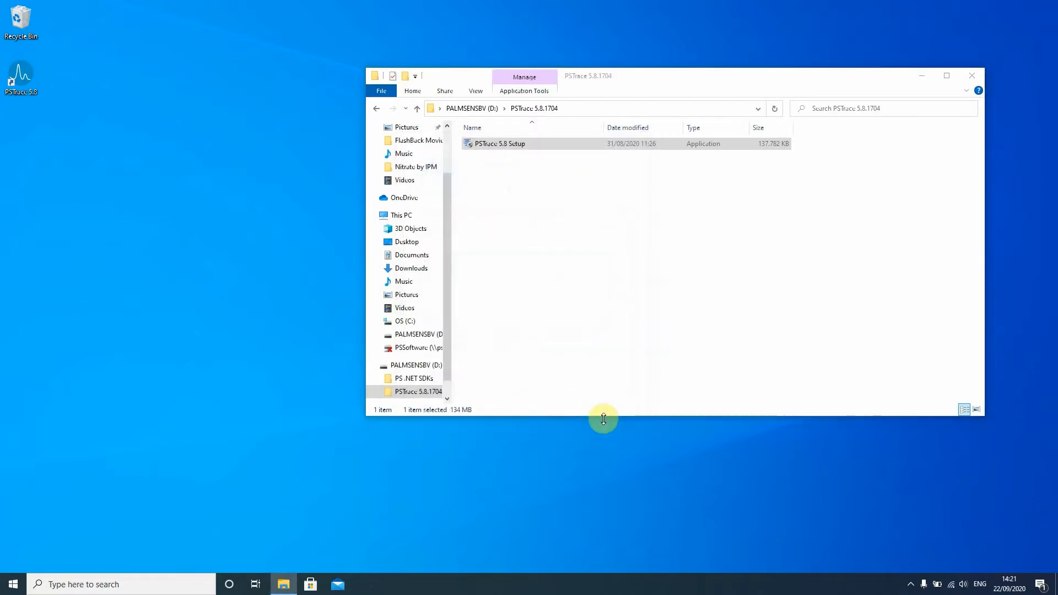
- Confirm the first-run settings: Scientific mode, 50 Hz mains frequency and Bluetooth present
{"action": "left_click", "coordinate": [970, 76]}
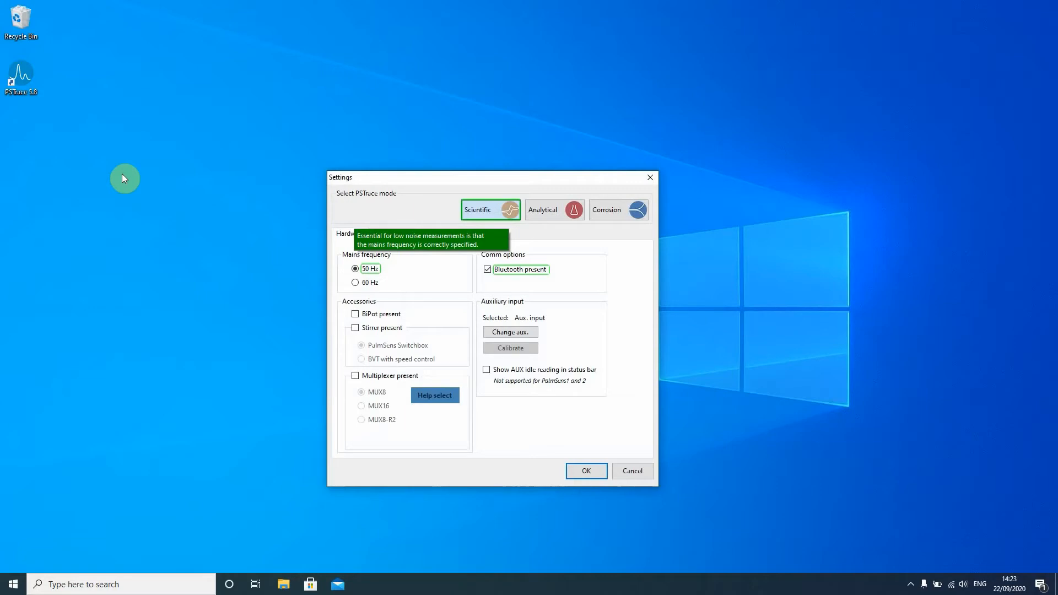
{"action": "mouse_move", "coordinate": [101, 168]}
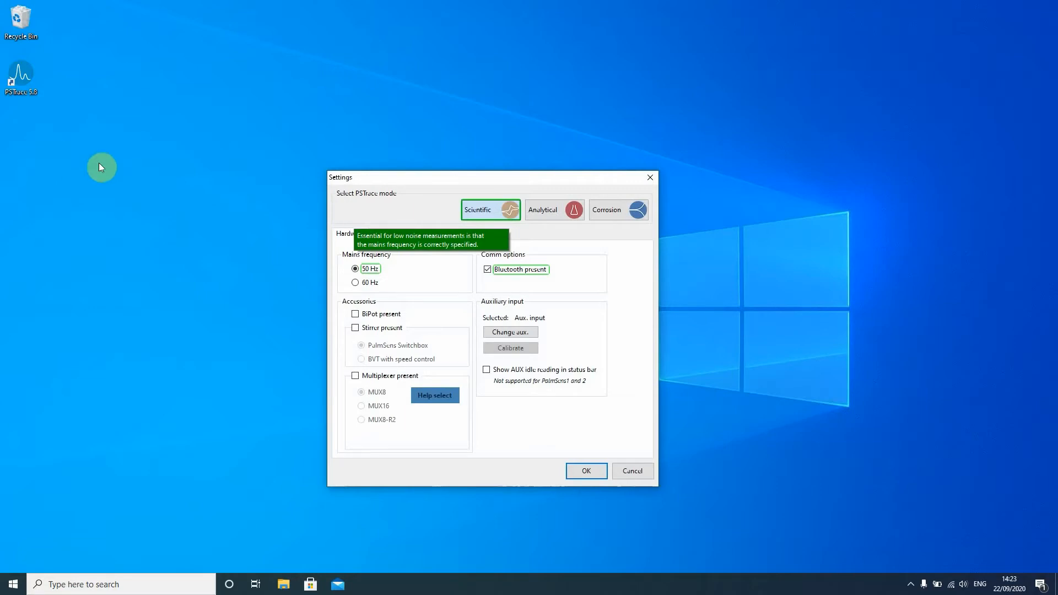
{"action": "mouse_move", "coordinate": [407, 275]}
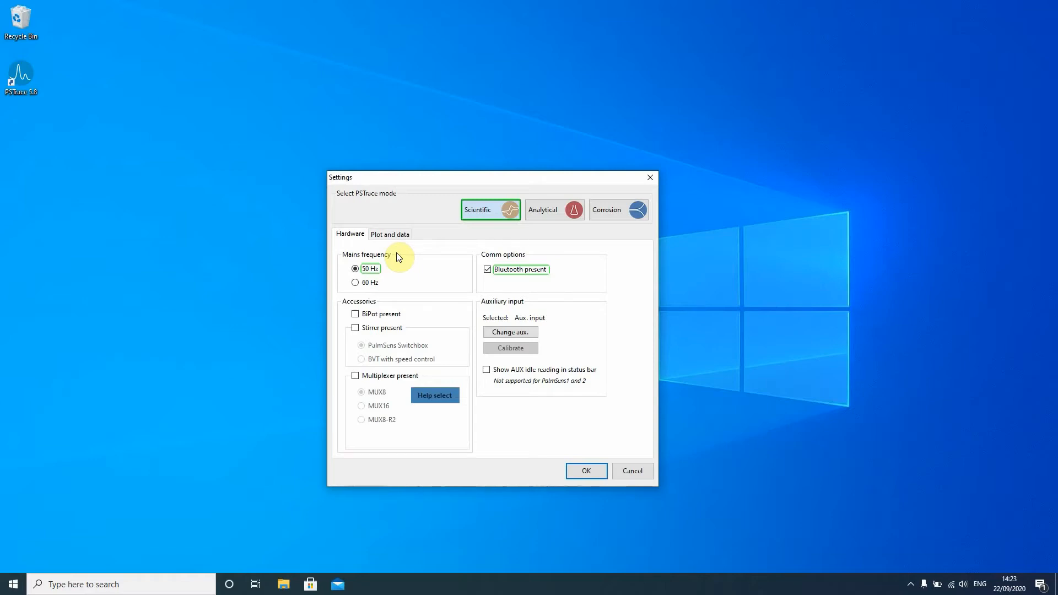
{"action": "mouse_move", "coordinate": [391, 268]}
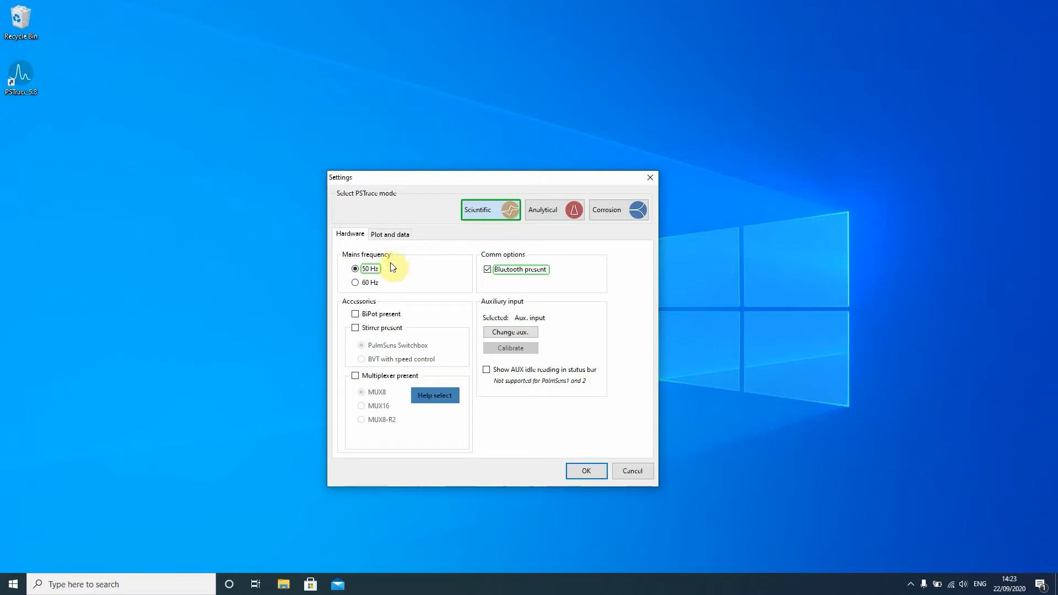
{"action": "mouse_move", "coordinate": [404, 271]}
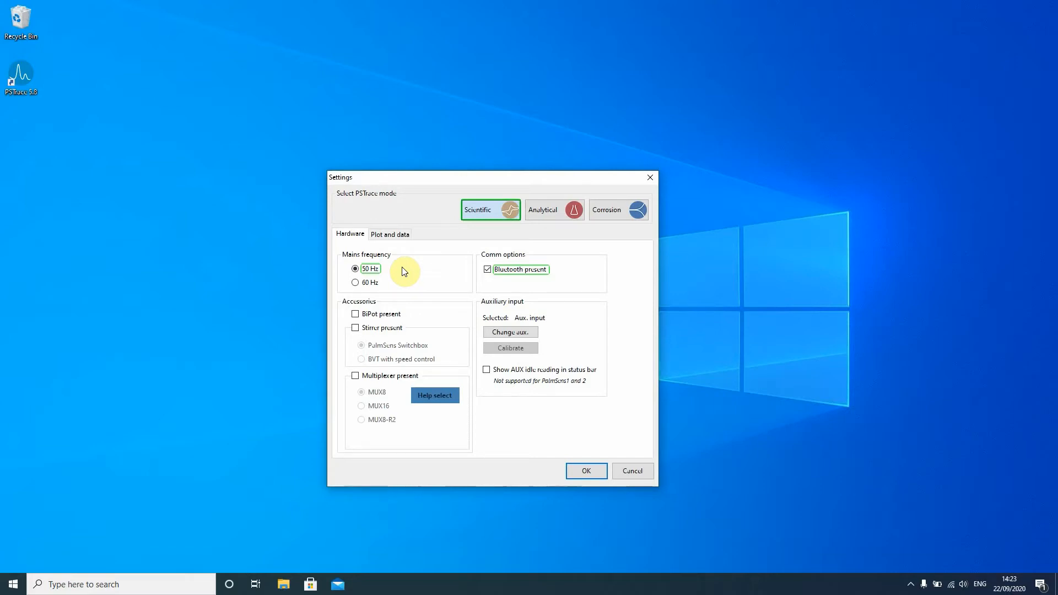
{"action": "mouse_move", "coordinate": [442, 297]}
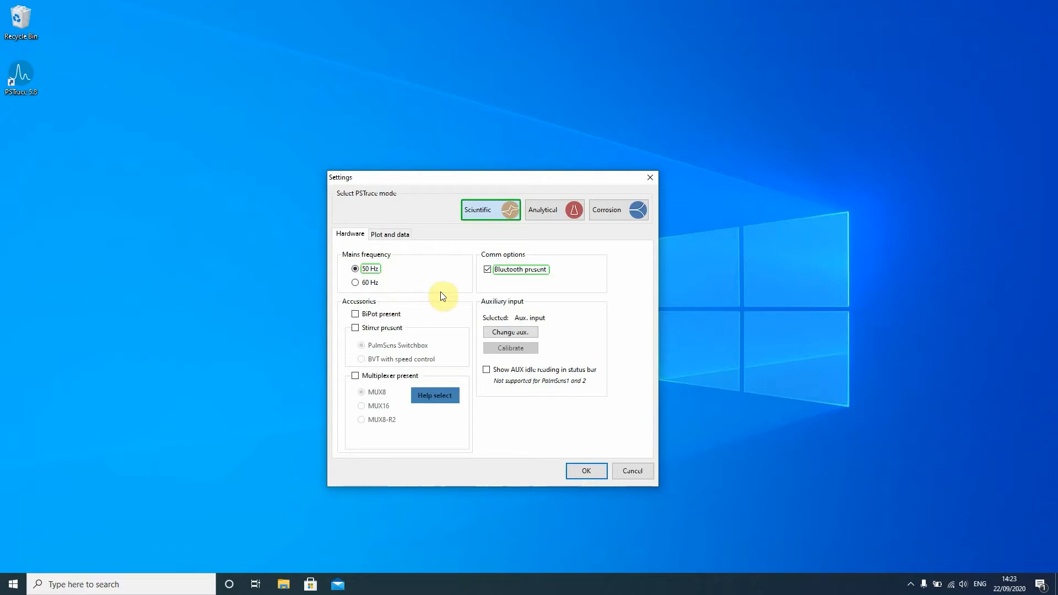
{"action": "mouse_move", "coordinate": [464, 291]}
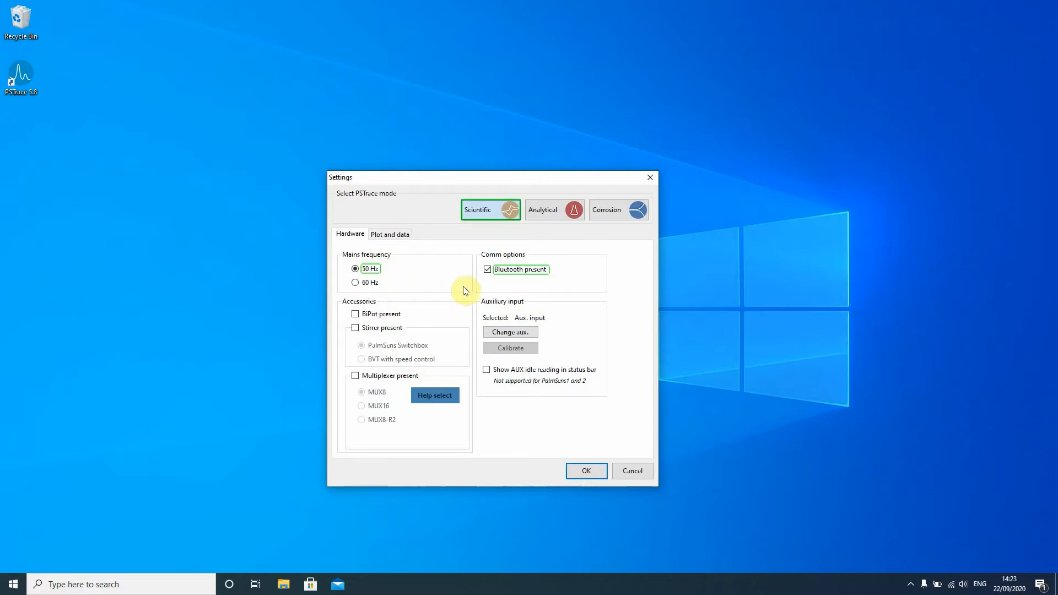
{"action": "mouse_move", "coordinate": [472, 290]}
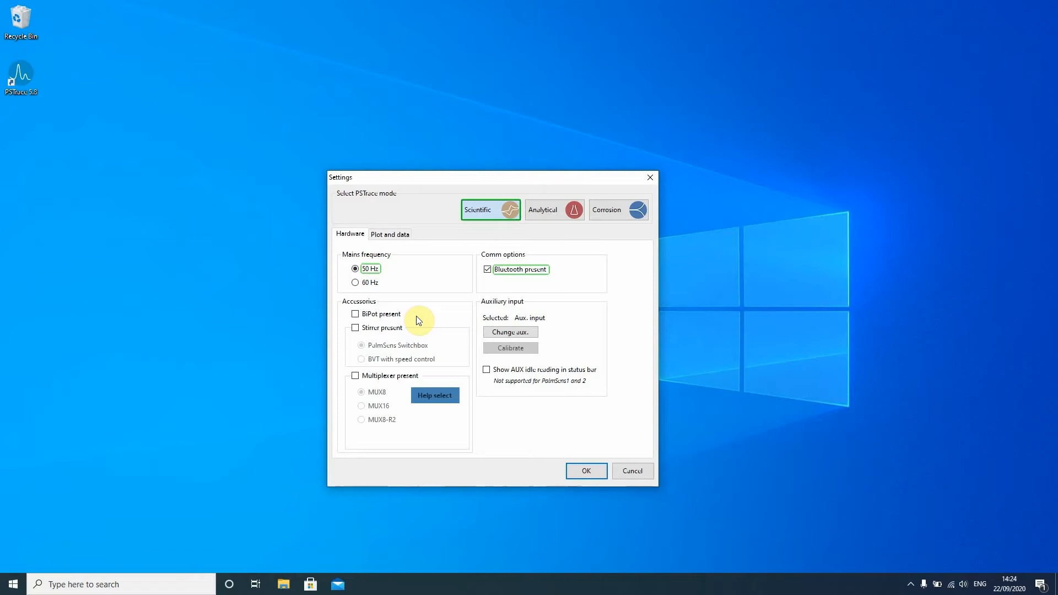
{"action": "mouse_move", "coordinate": [362, 340]}
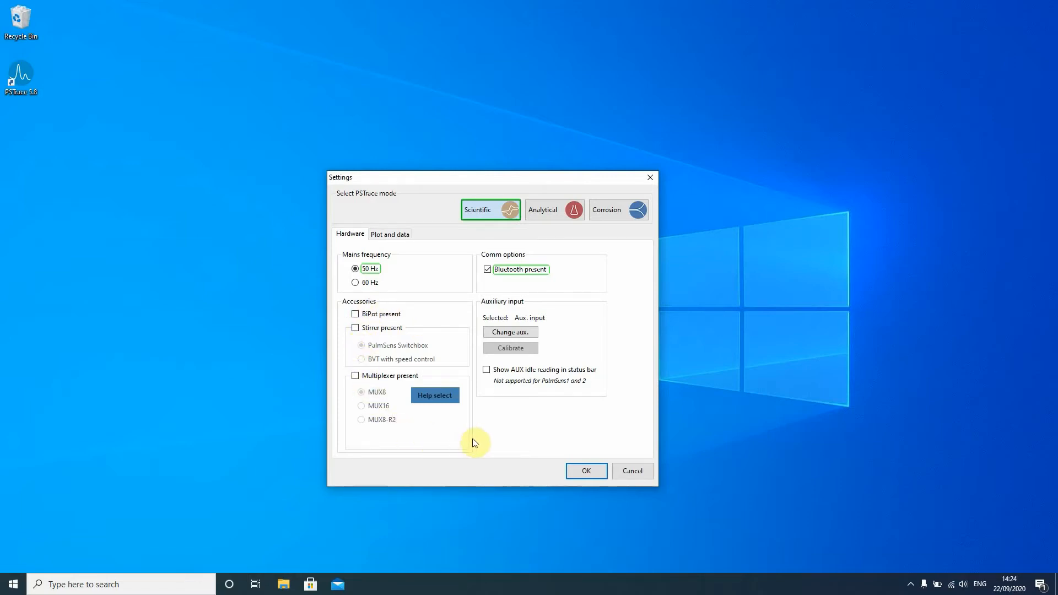
{"action": "mouse_move", "coordinate": [585, 471]}
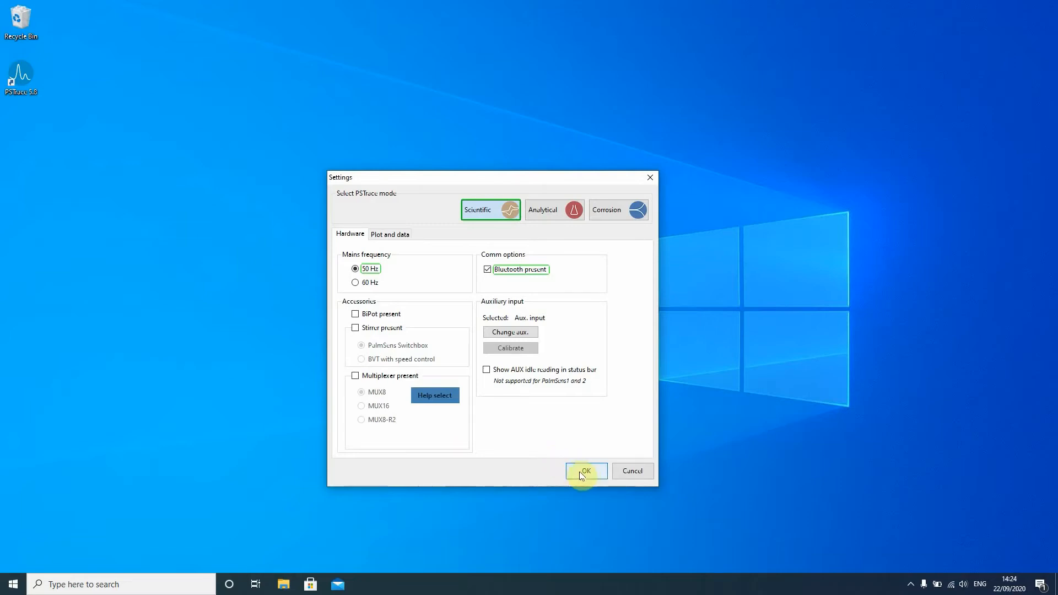
{"action": "left_click", "coordinate": [584, 471]}
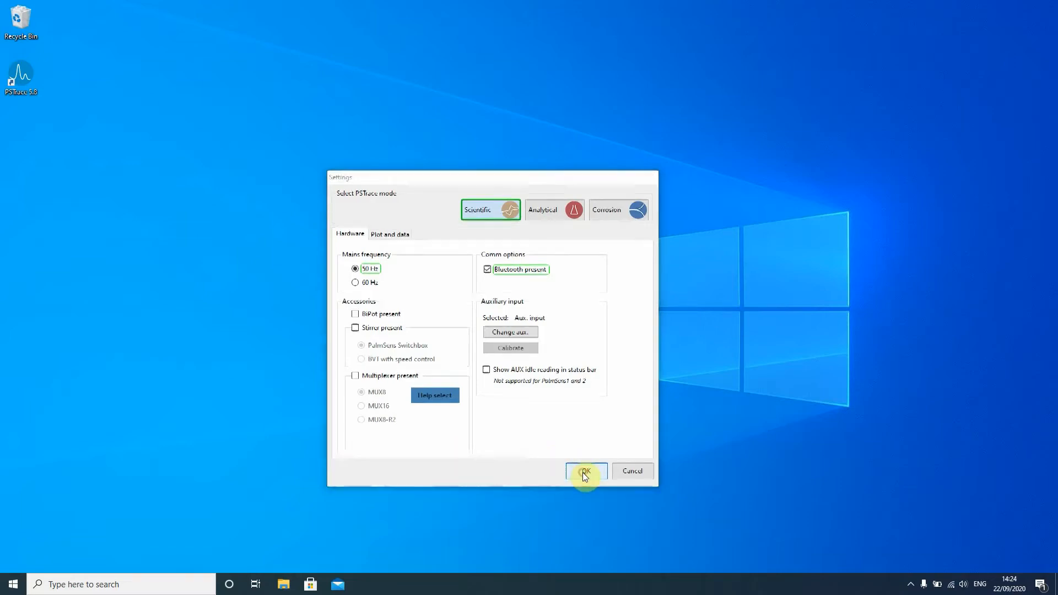
- Confirm the settings so PSTrace Help opens on 'PSTrace basic principles'
{"action": "left_click", "coordinate": [584, 470]}
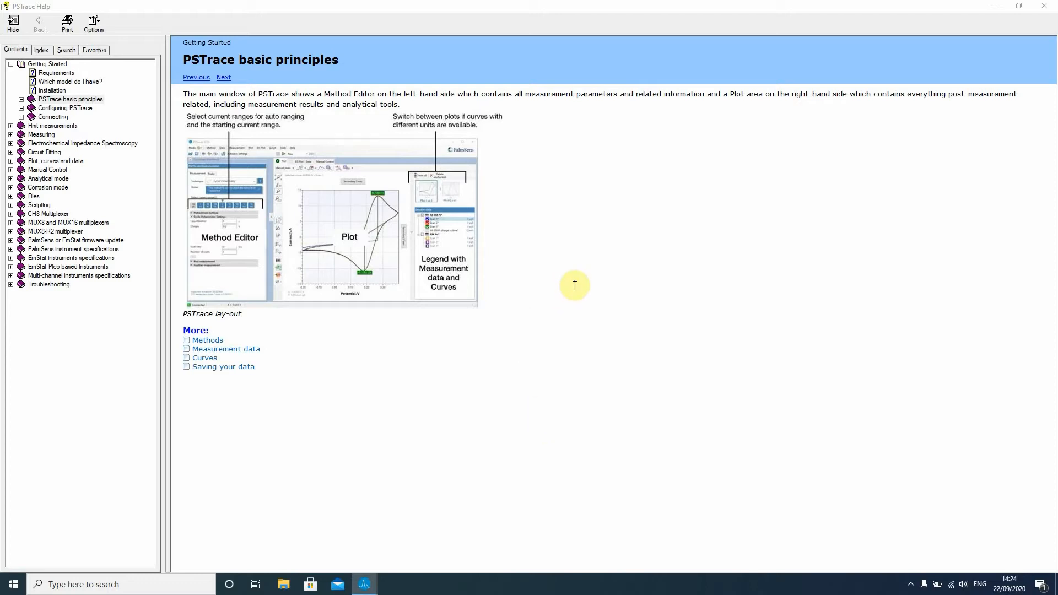
{"action": "mouse_move", "coordinate": [585, 253]}
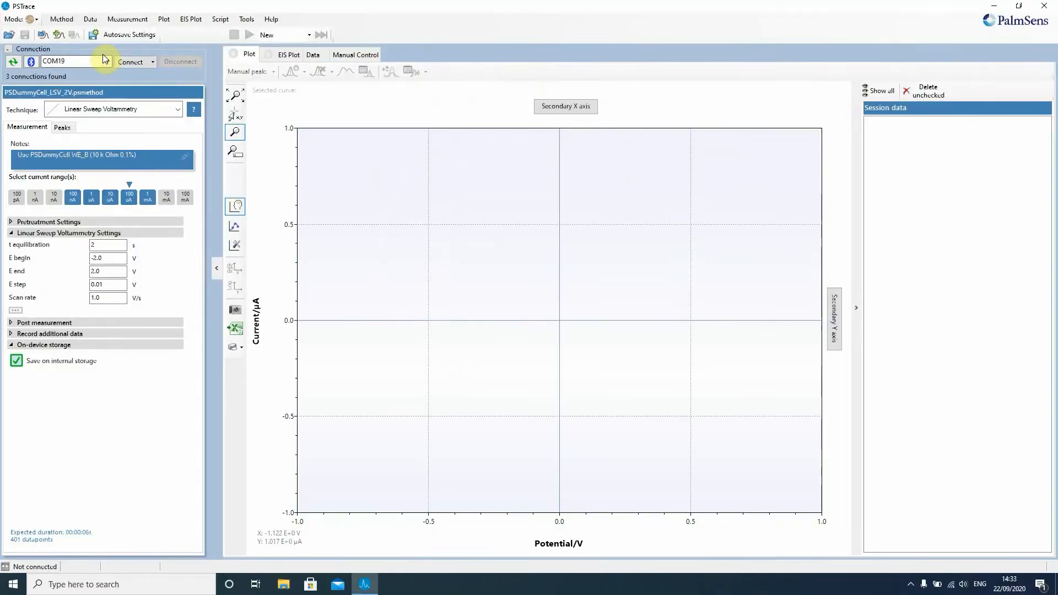
{"action": "mouse_move", "coordinate": [210, 41]}
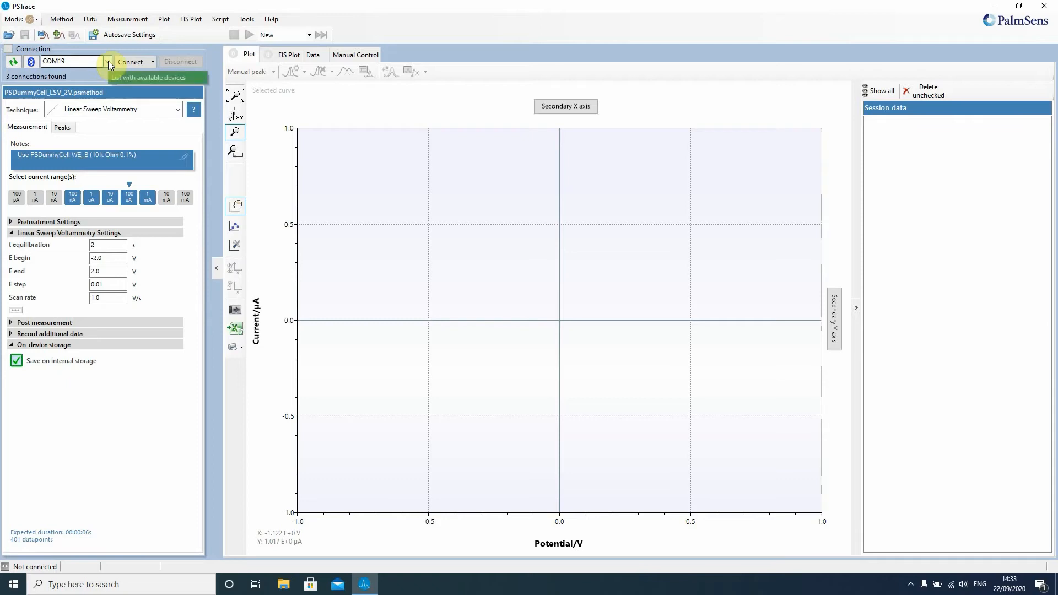
- Select PalmSens4 [1] from the instrument list and connect to it
{"action": "left_click", "coordinate": [108, 61]}
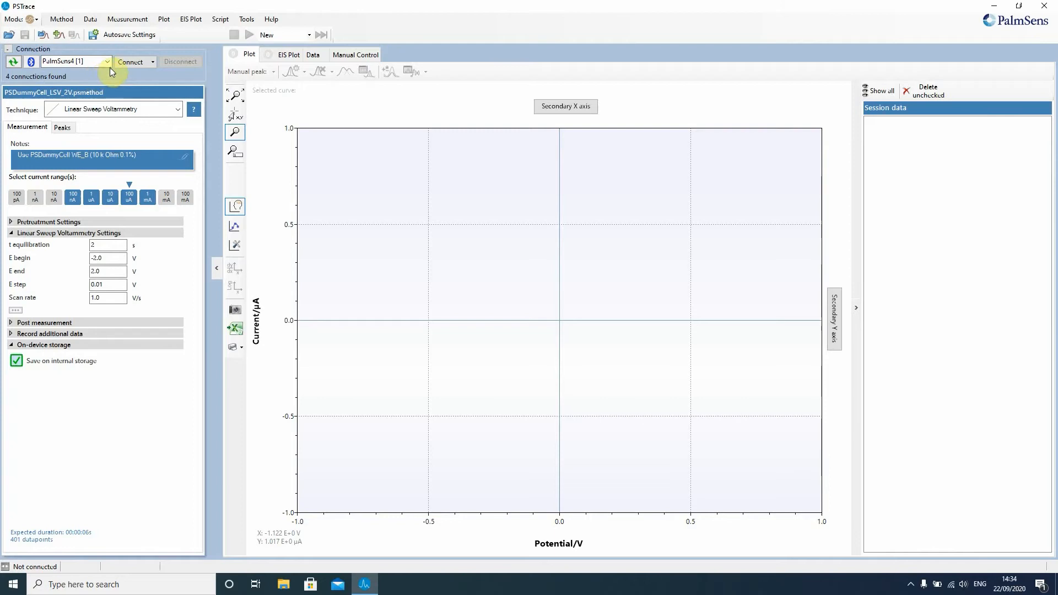
{"action": "mouse_move", "coordinate": [130, 61]}
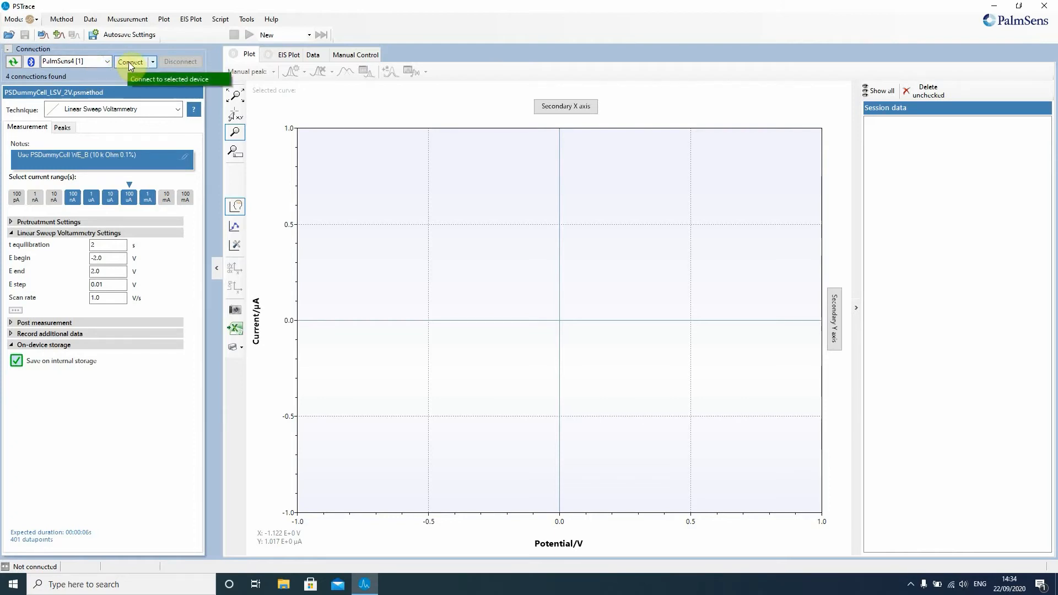
{"action": "left_click", "coordinate": [130, 61]}
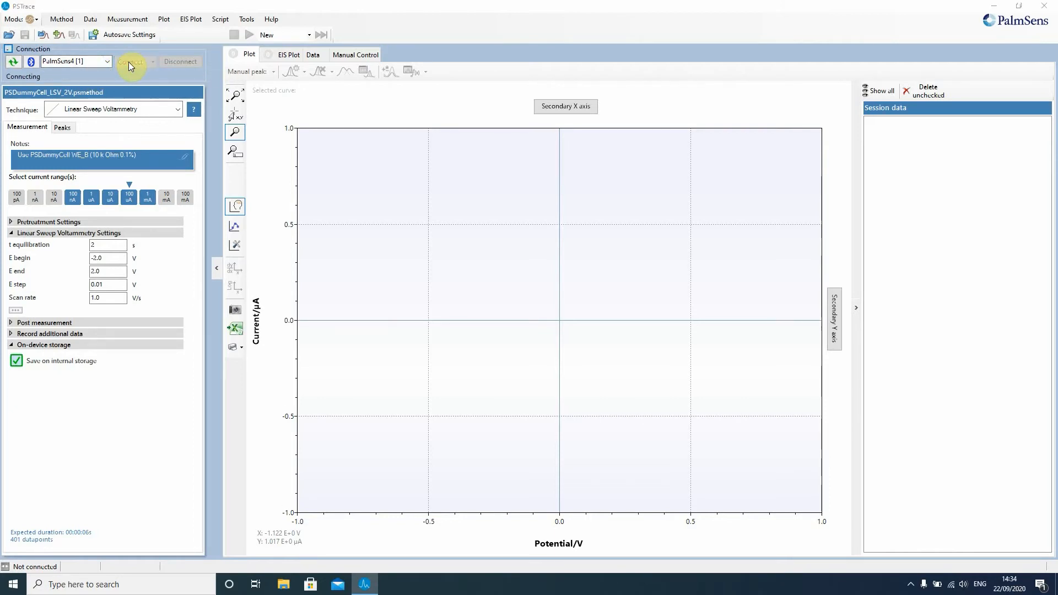
- Acknowledge the Firmware Incompatible warning and update the PalmSens4 firmware to v1.7
{"action": "left_click", "coordinate": [131, 62]}
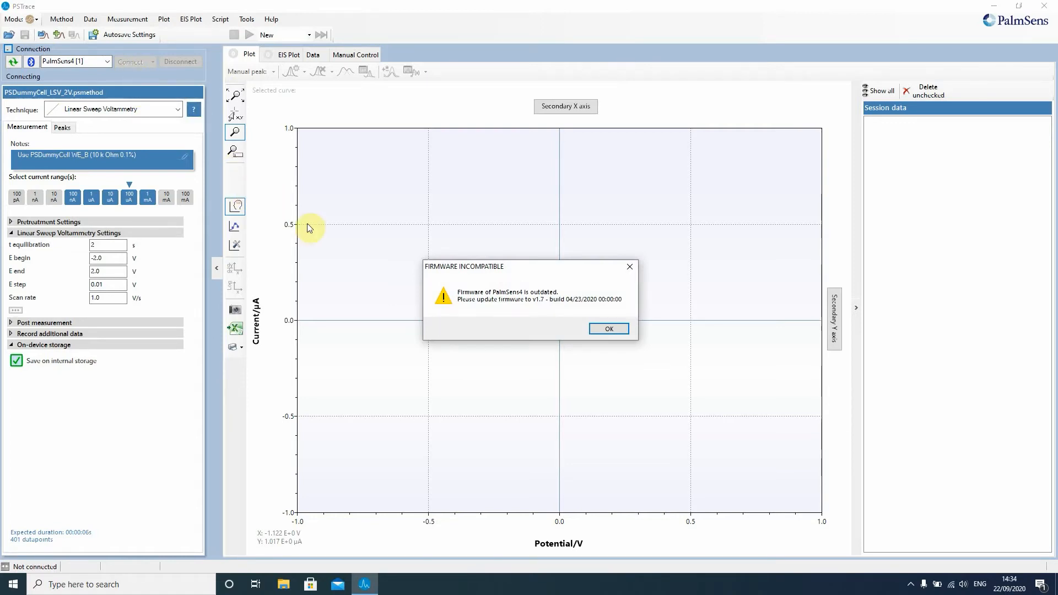
{"action": "mouse_move", "coordinate": [437, 306]}
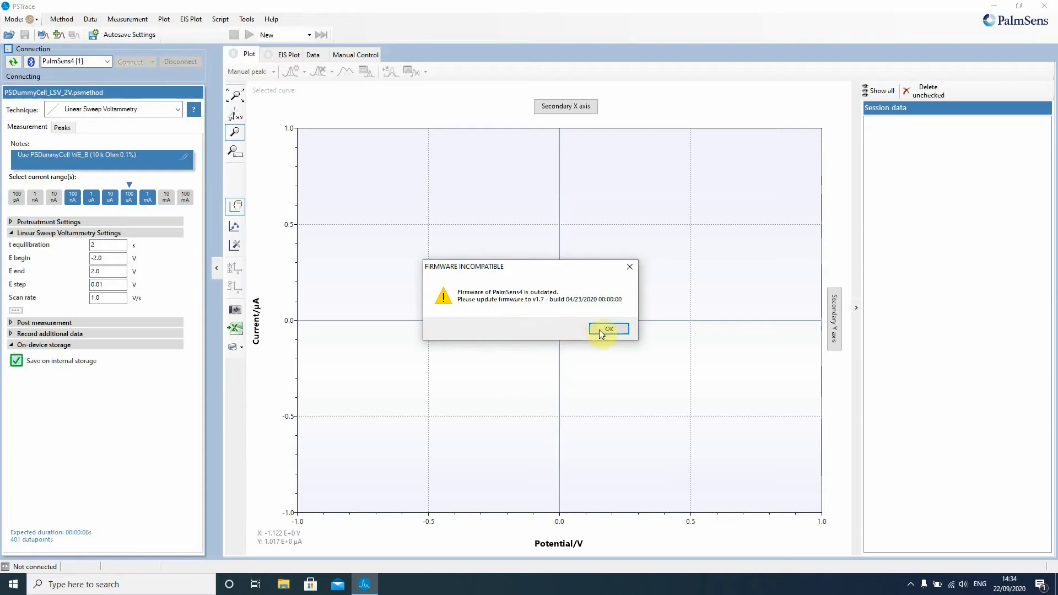
{"action": "left_click", "coordinate": [609, 329]}
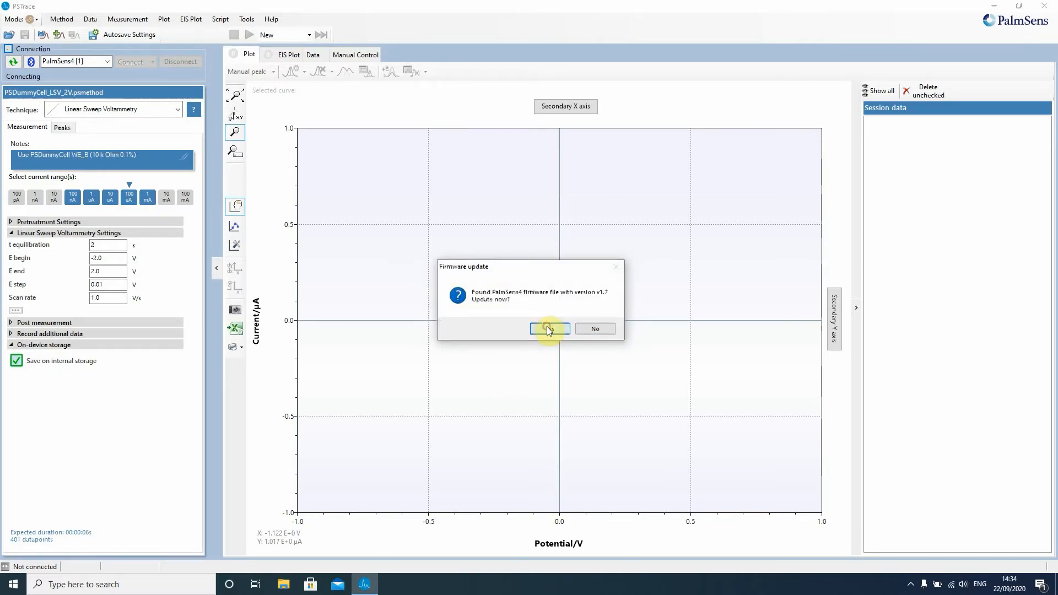
{"action": "left_click", "coordinate": [548, 329]}
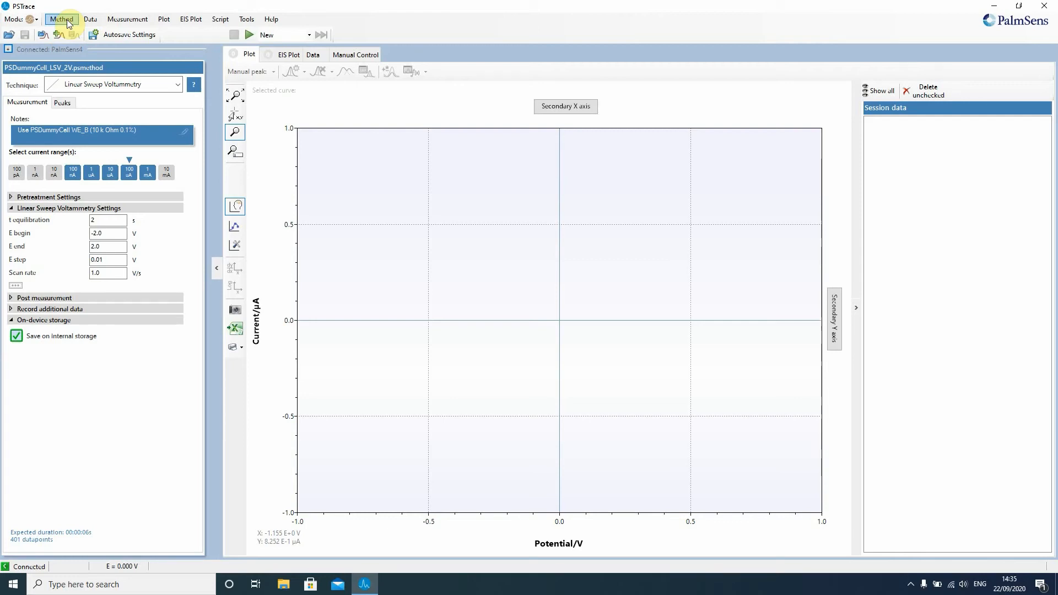
- Load the PSDummyCell_LSV method file from the PSData folder via Method > Load
{"action": "left_click", "coordinate": [61, 19]}
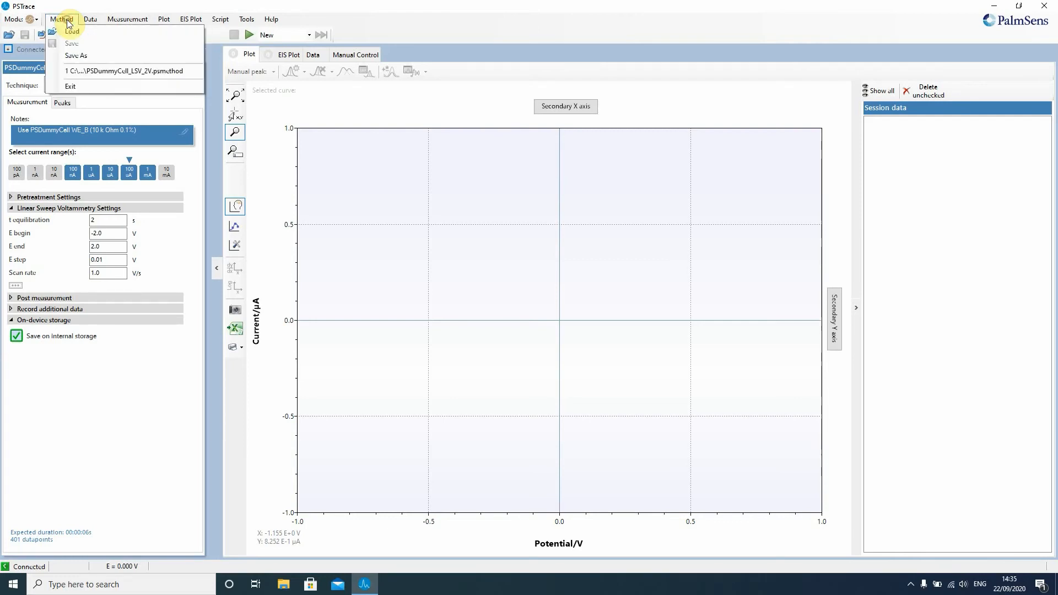
{"action": "mouse_move", "coordinate": [73, 35]}
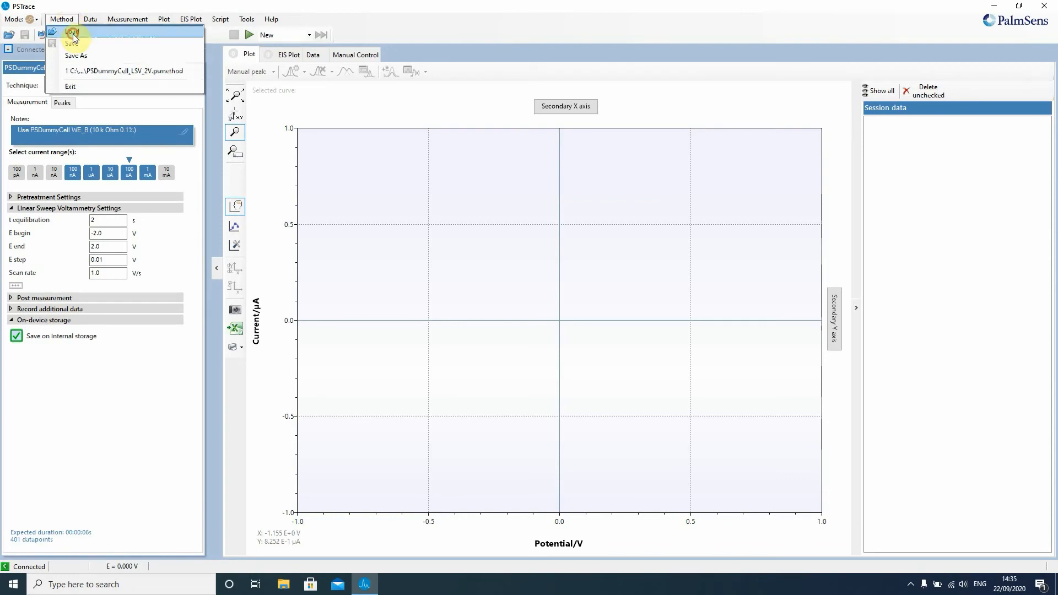
{"action": "left_click", "coordinate": [75, 43]}
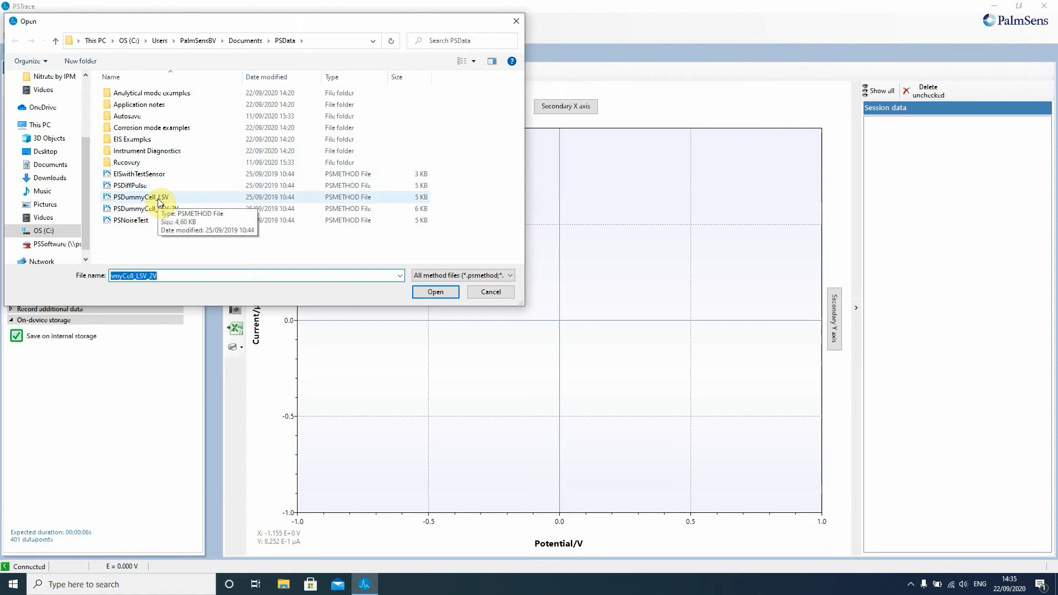
{"action": "left_click", "coordinate": [141, 196]}
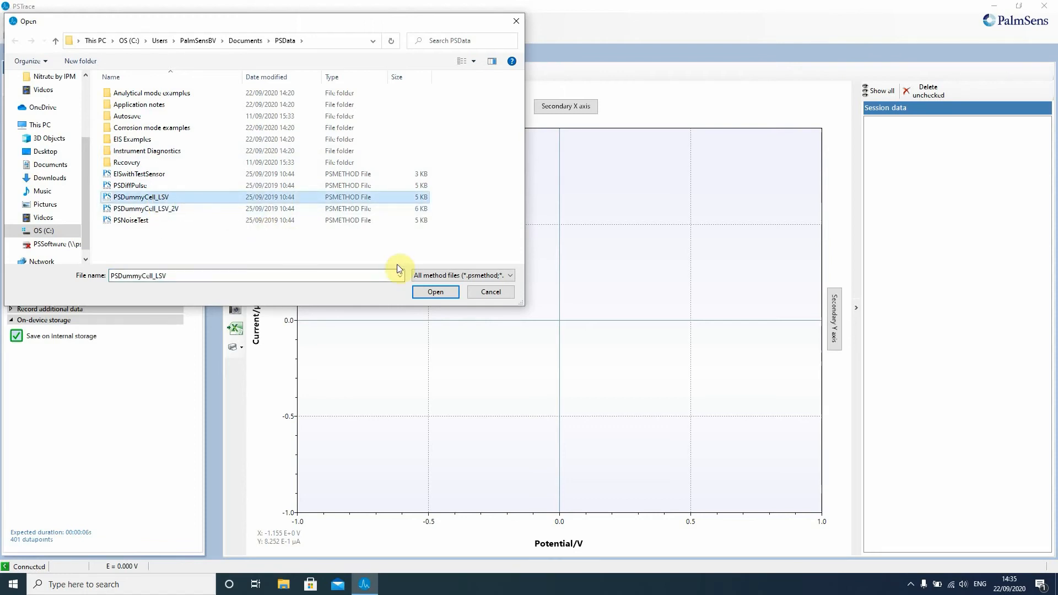
{"action": "left_click", "coordinate": [435, 291]}
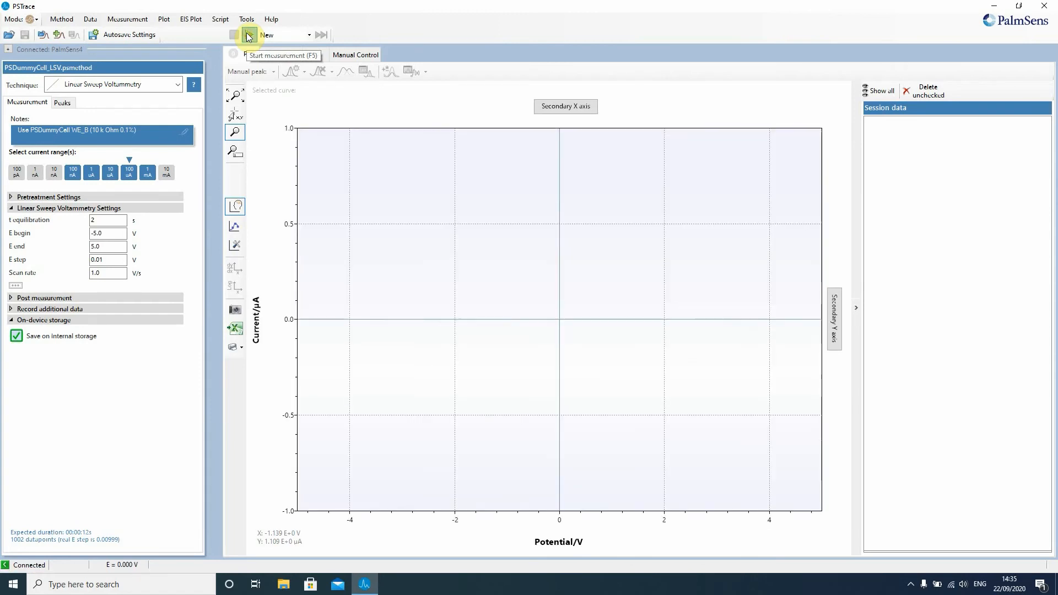
- Start the Linear Sweep Voltammetry measurement from -5.0 V to 5.0 V
{"action": "left_click", "coordinate": [248, 34]}
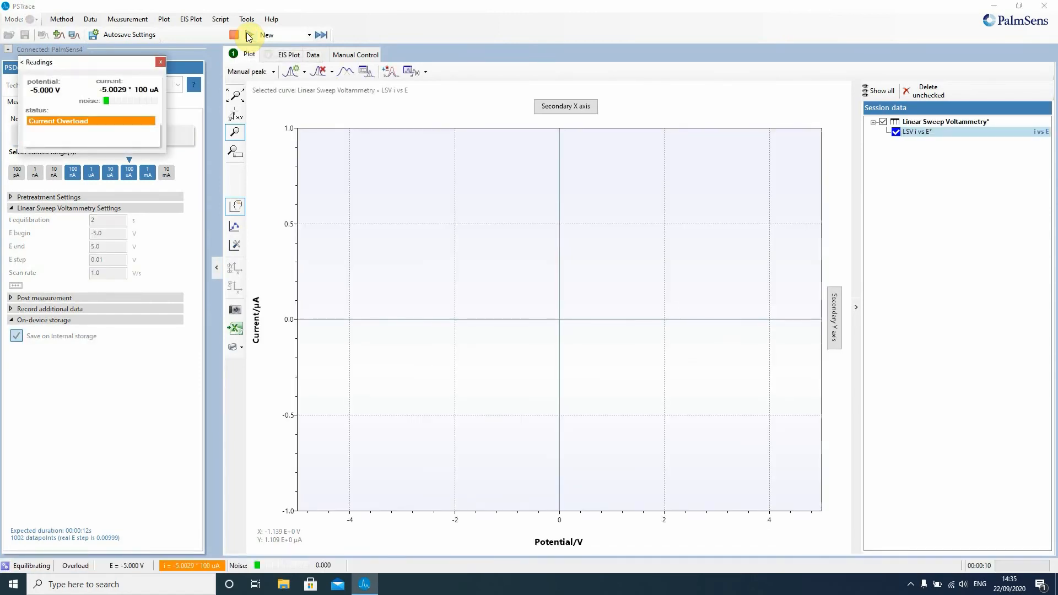